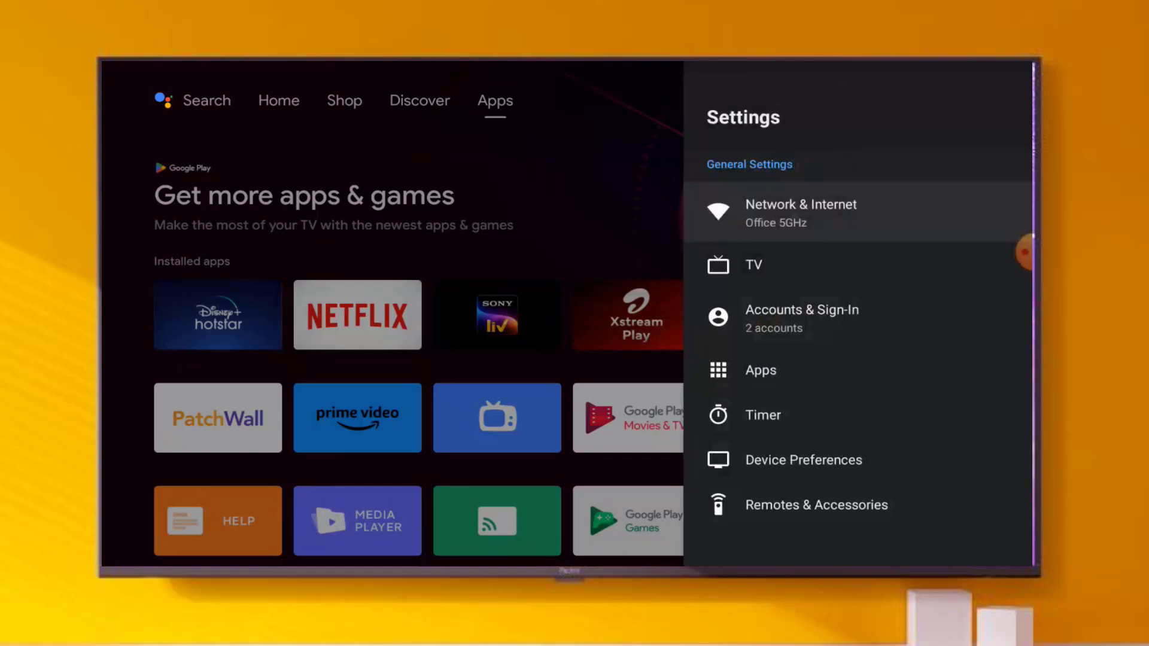
Go to Apps > See all apps and scroll the list down past the M entries to Netflix
left_click(801, 213)
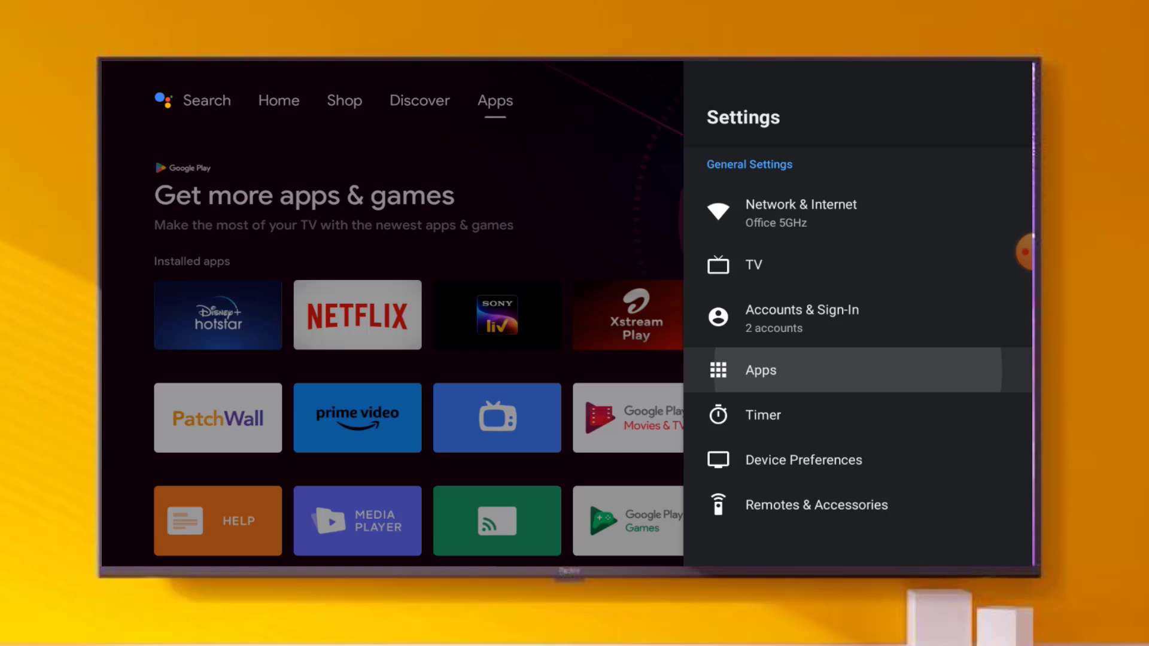
left_click(761, 370)
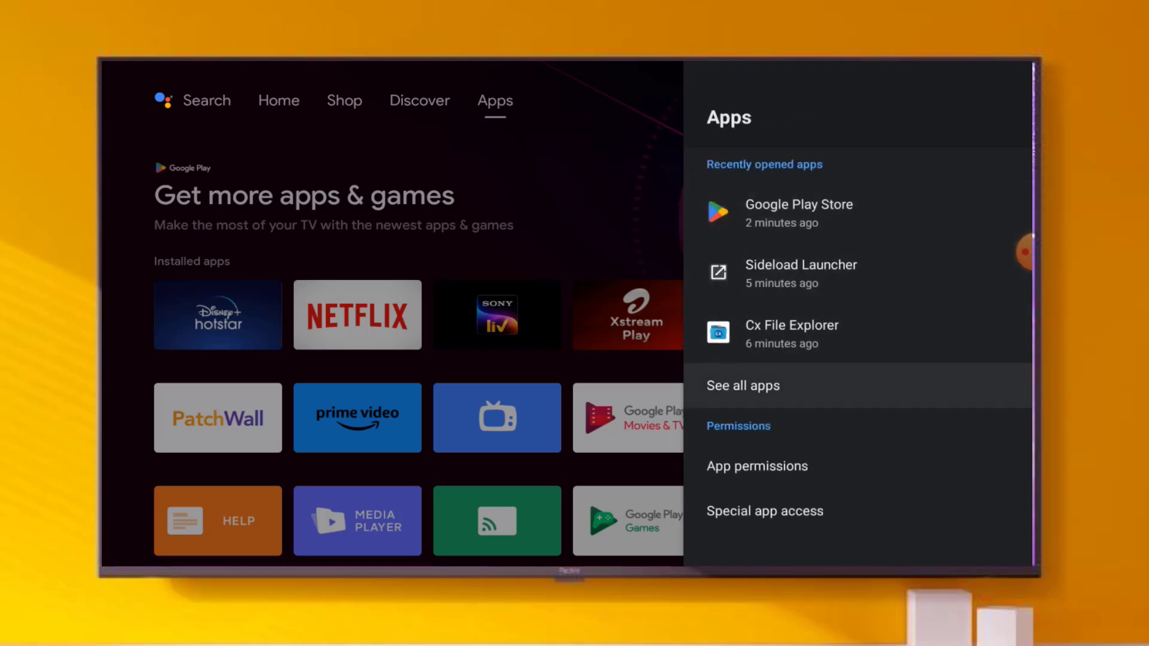
left_click(744, 386)
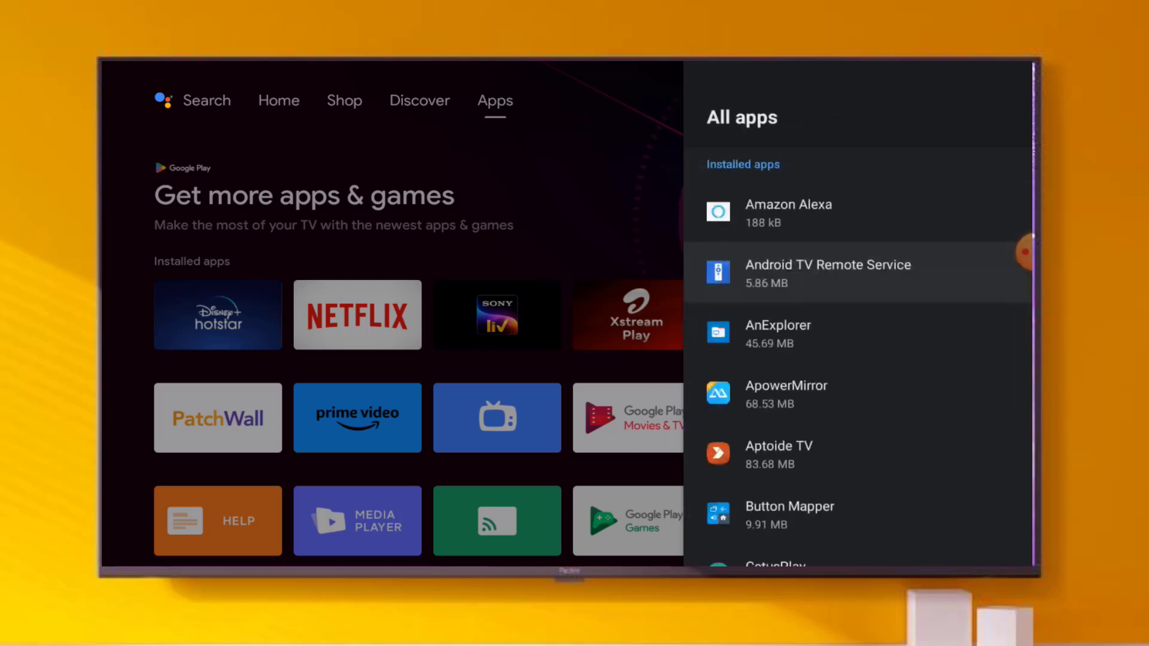
scroll("down", 3)
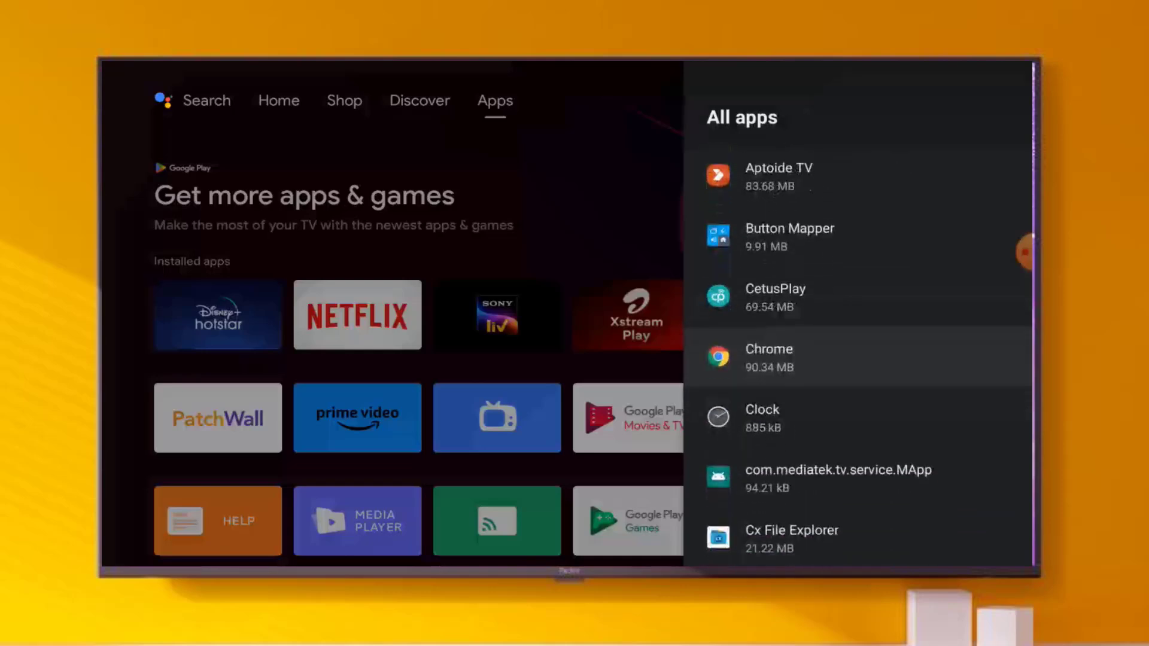
scroll("down", 3)
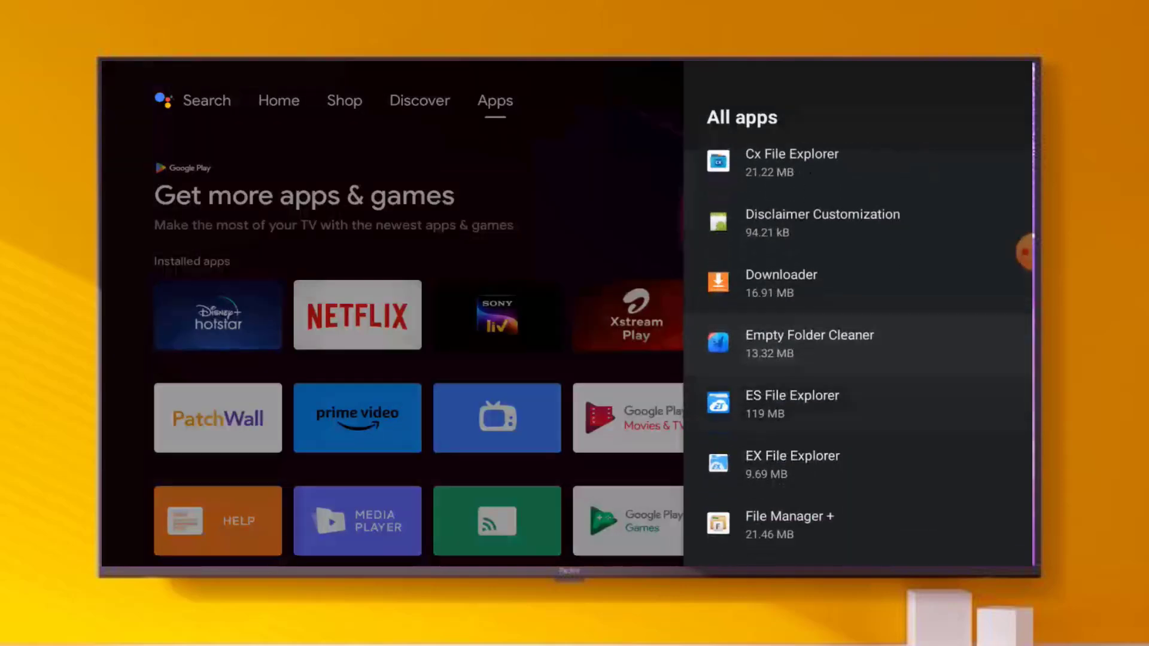
scroll("down", 3)
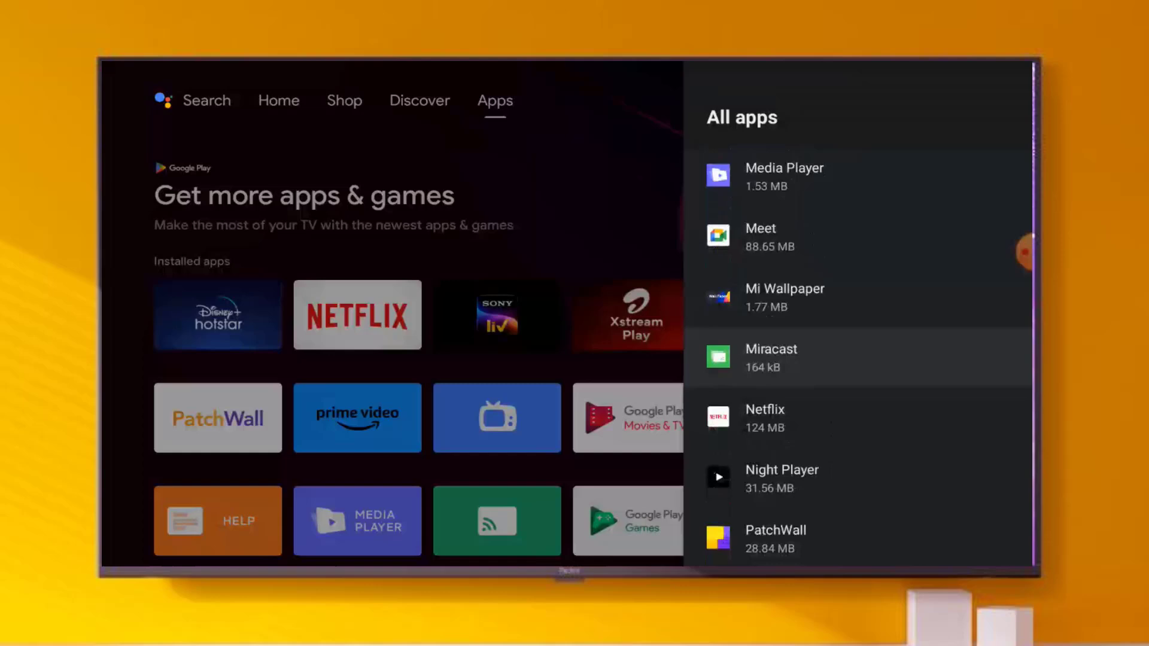
Force stop Netflix, then clear its stored data and cache
left_click(765, 409)
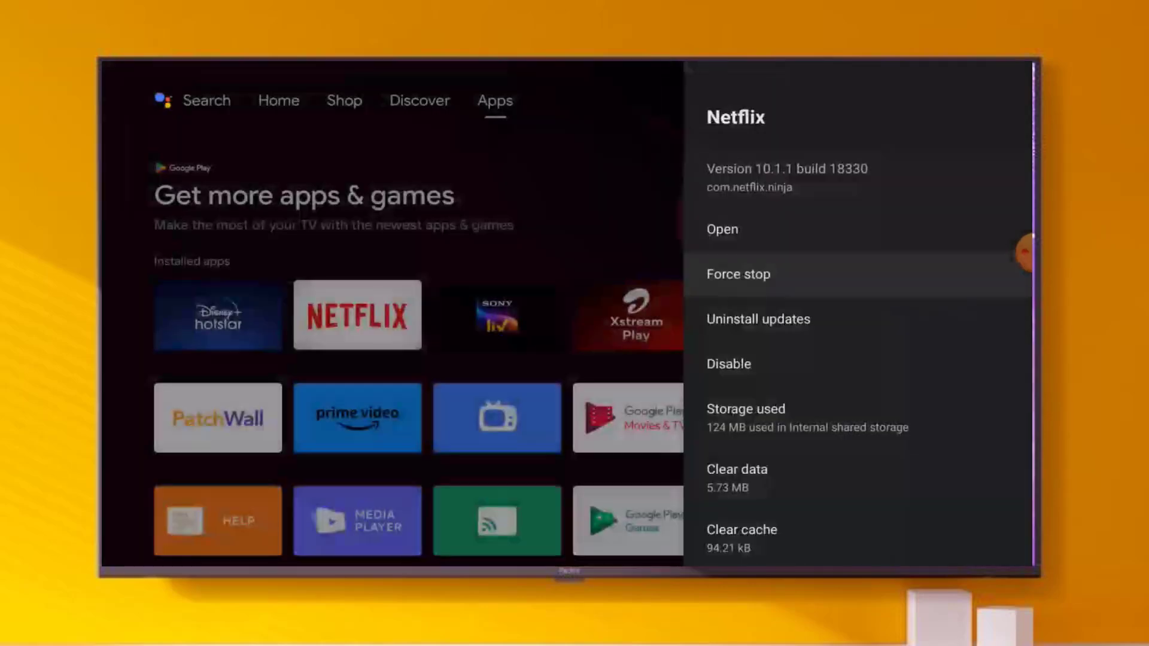
left_click(758, 319)
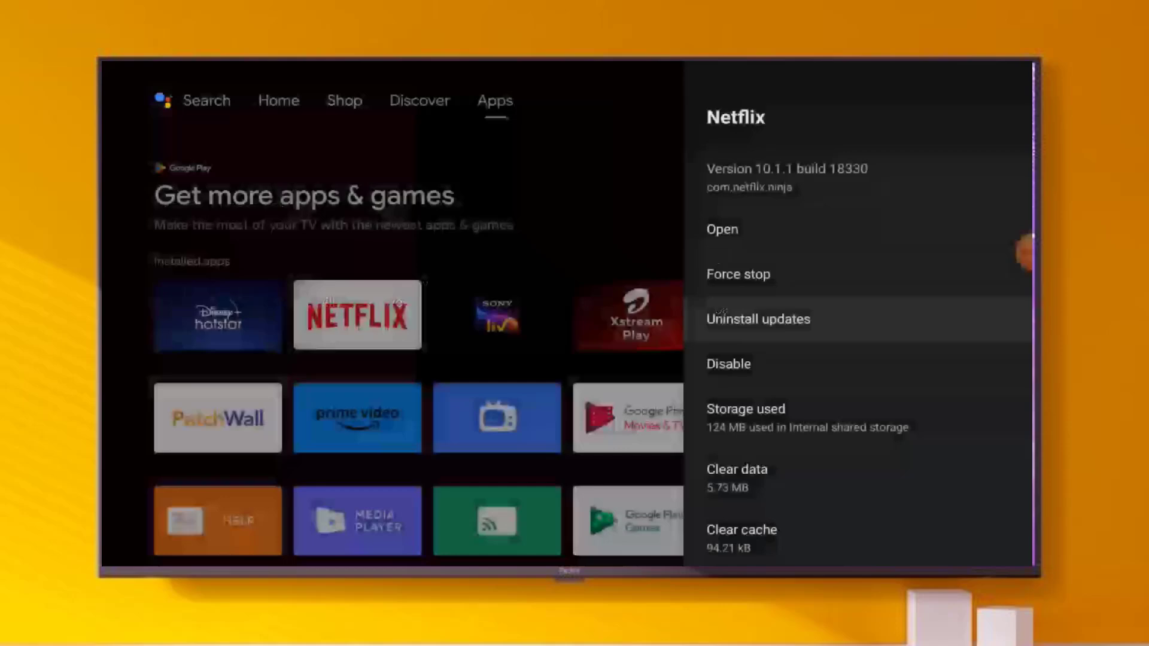
scroll("down", 3)
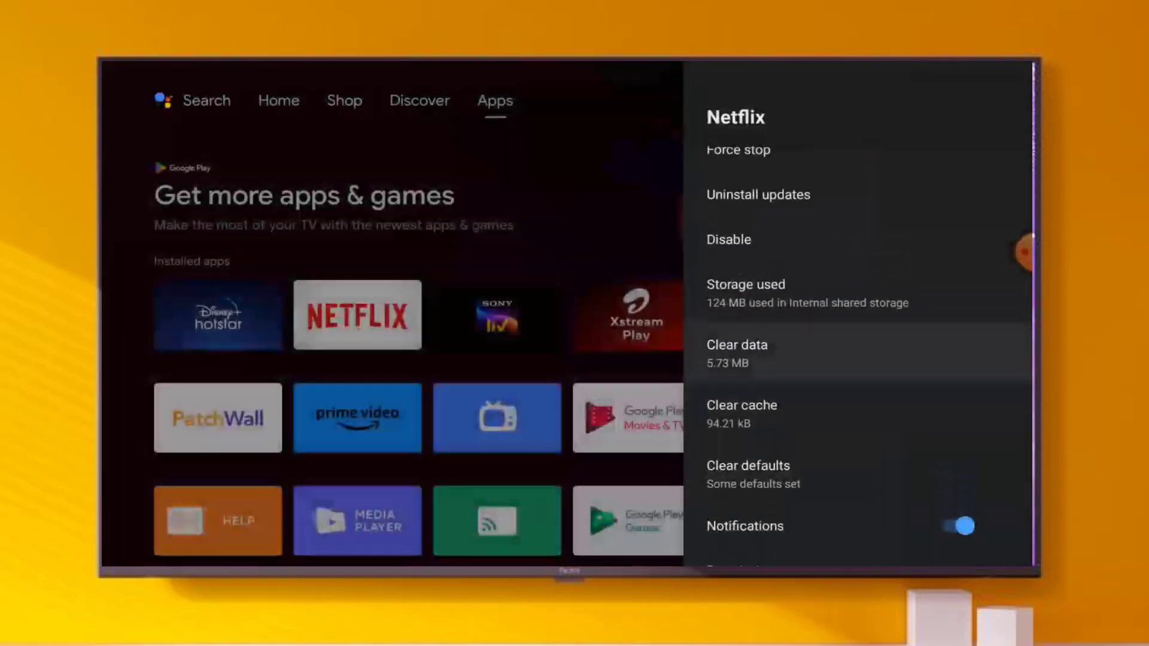
left_click(737, 345)
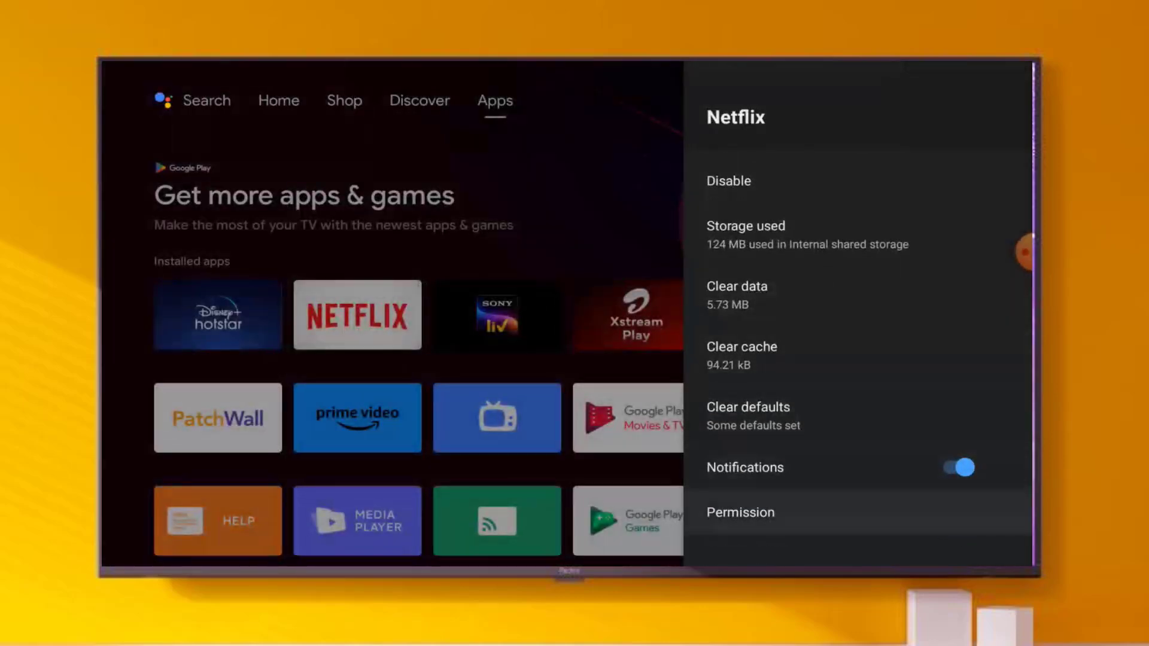
left_click(740, 513)
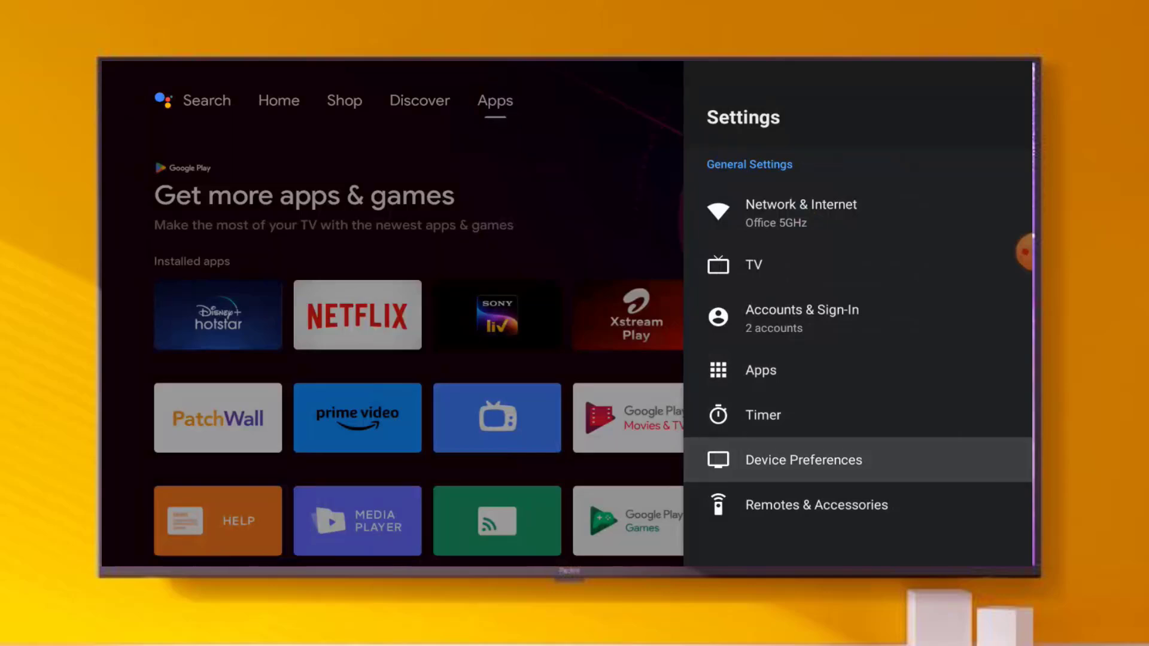
Switch off Automatic date & time under Device Preferences > Date & time
left_click(803, 459)
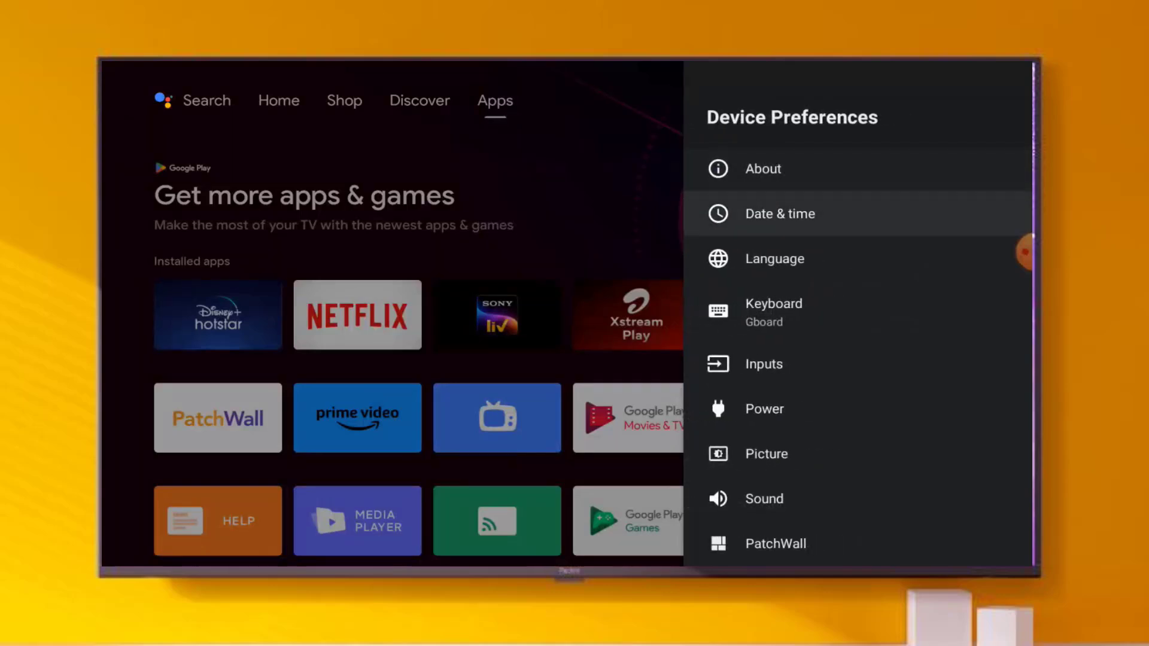
left_click(780, 213)
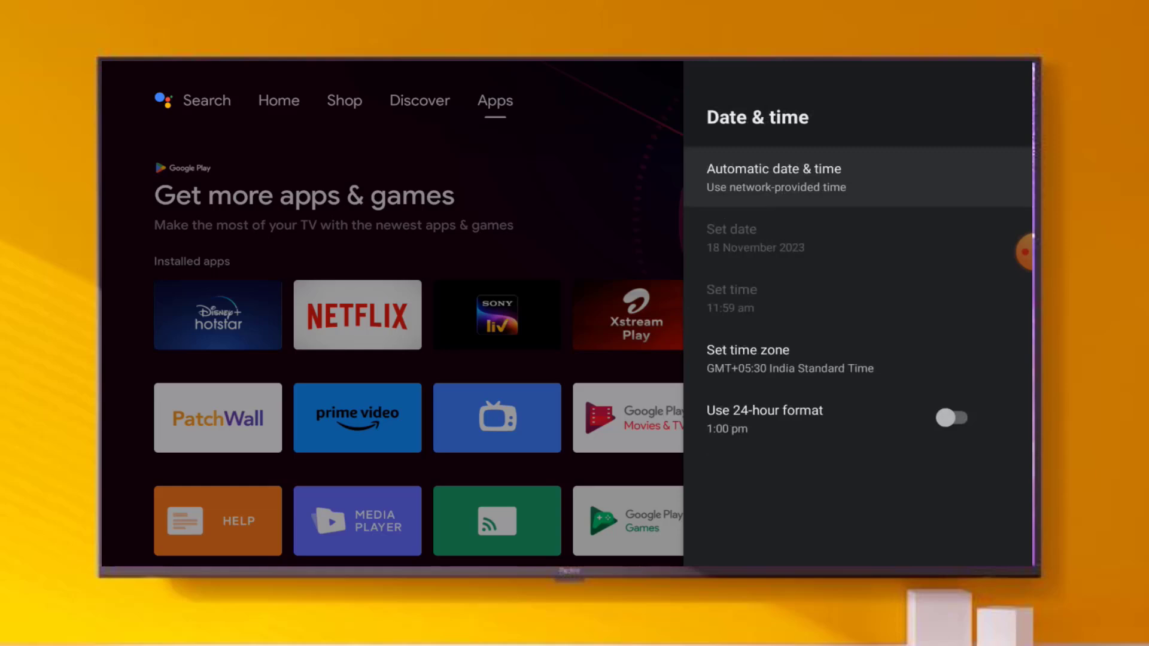
left_click(773, 177)
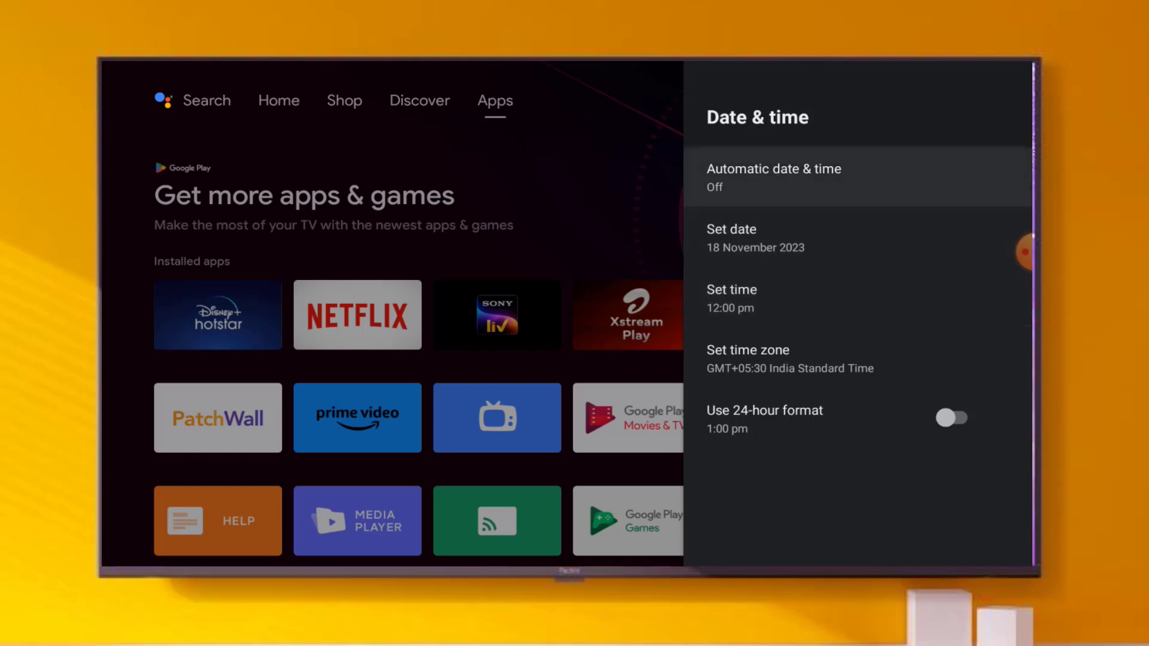
left_click(774, 177)
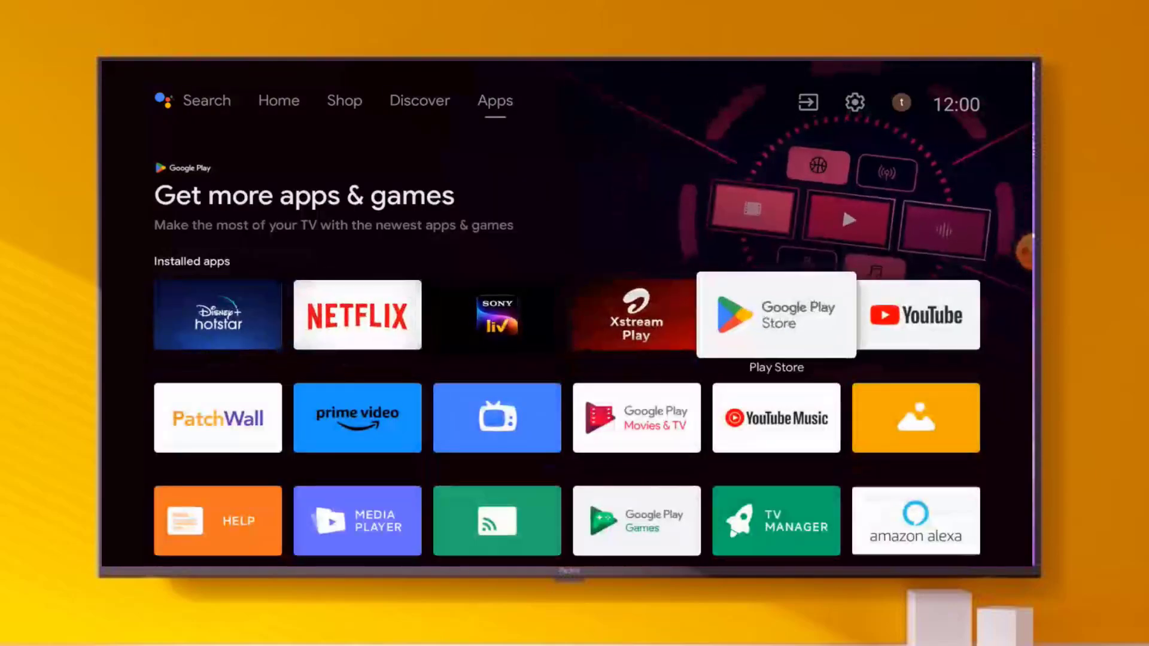
Search Google Play Store for 'Netflix' and open its store listing
left_click(776, 314)
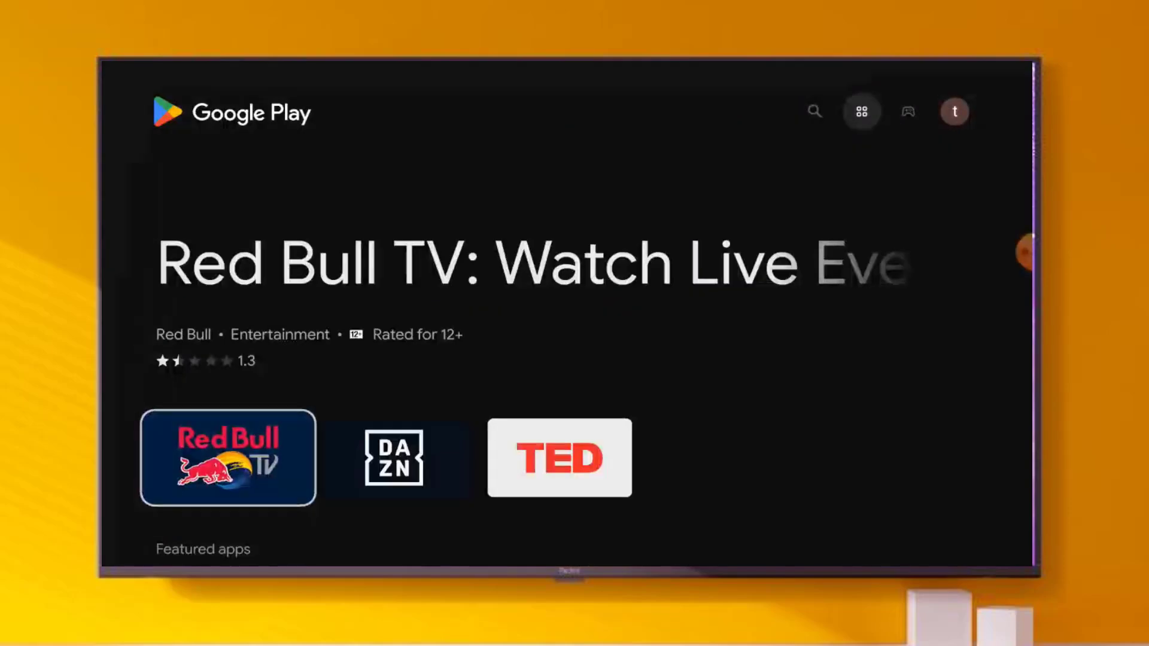
left_click(814, 111)
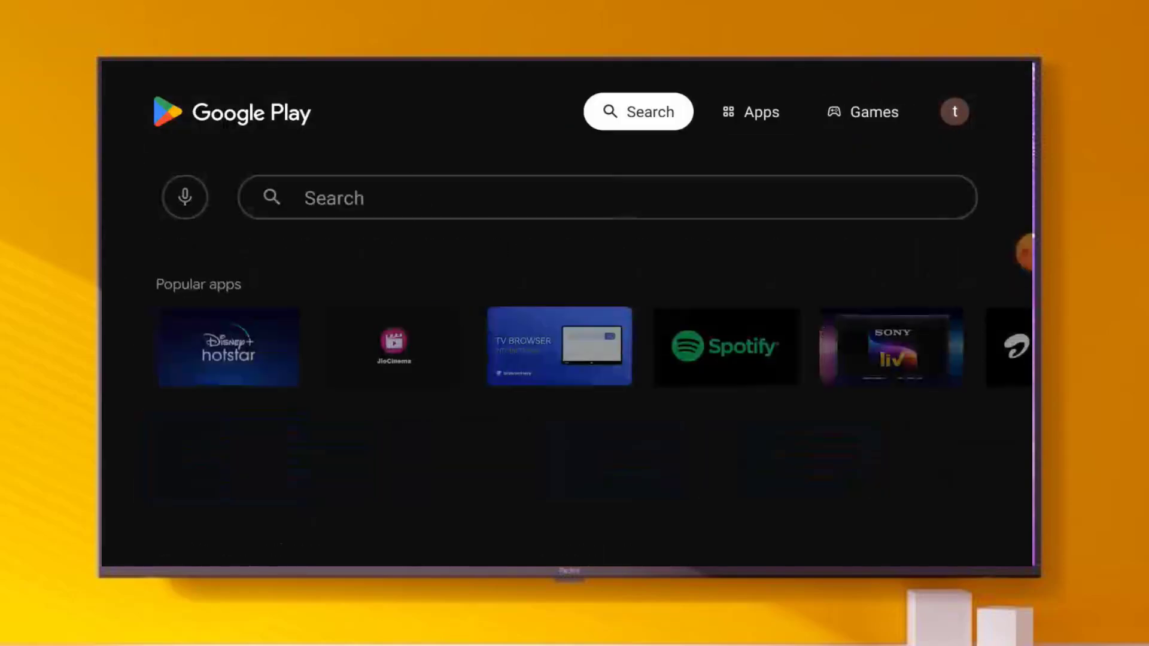
type("Netflix")
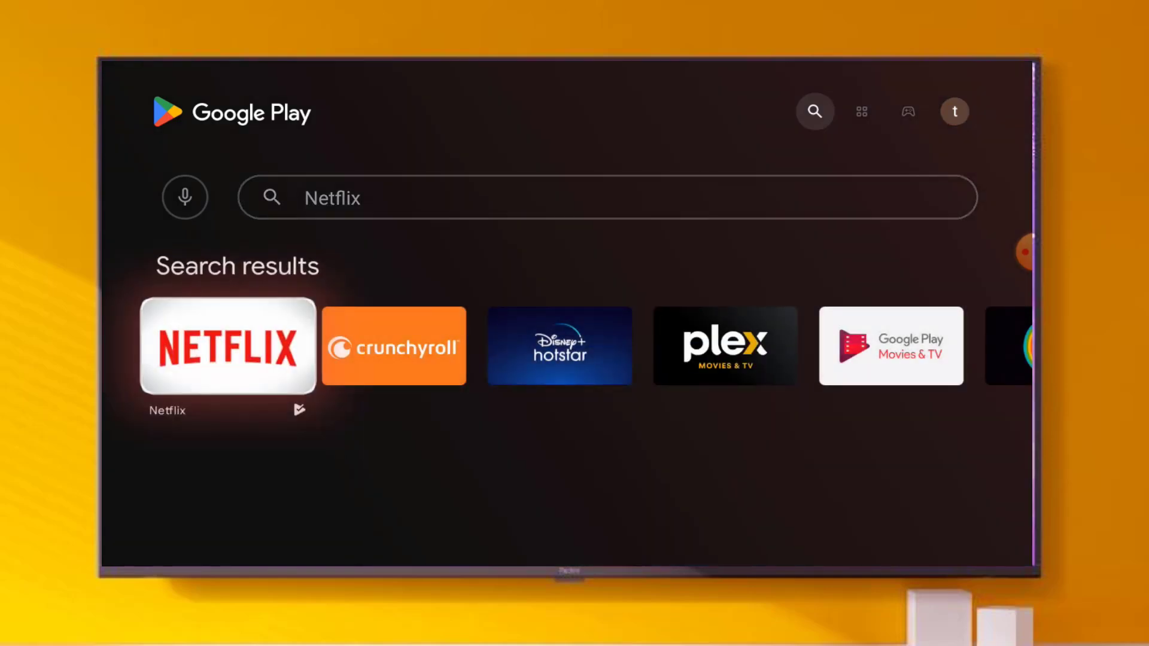
left_click(228, 345)
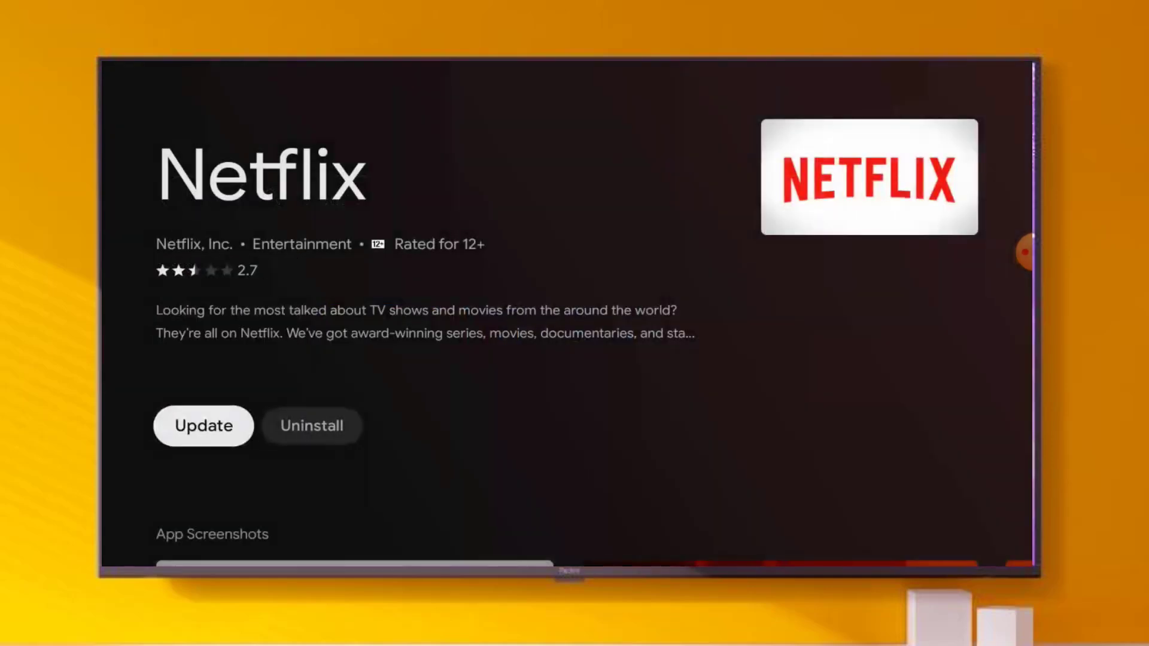